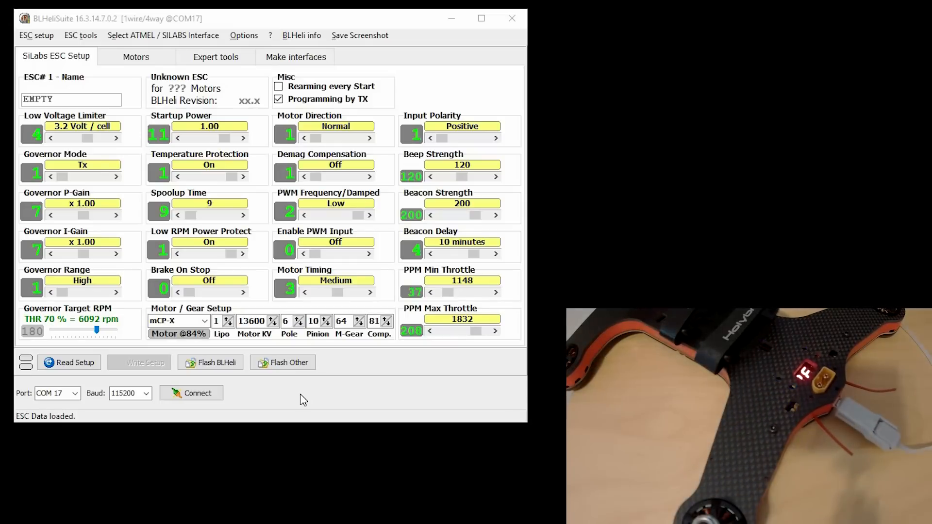
mouse_move(83, 403)
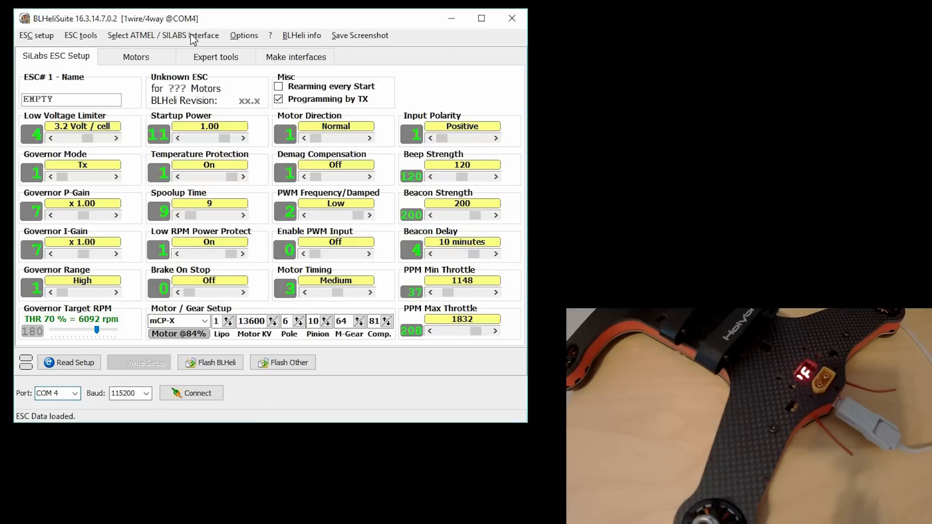
Step: Open the interface type list to pick the SILABS BLHeli Bootloader (Cleanflight) interface
left_click(162, 35)
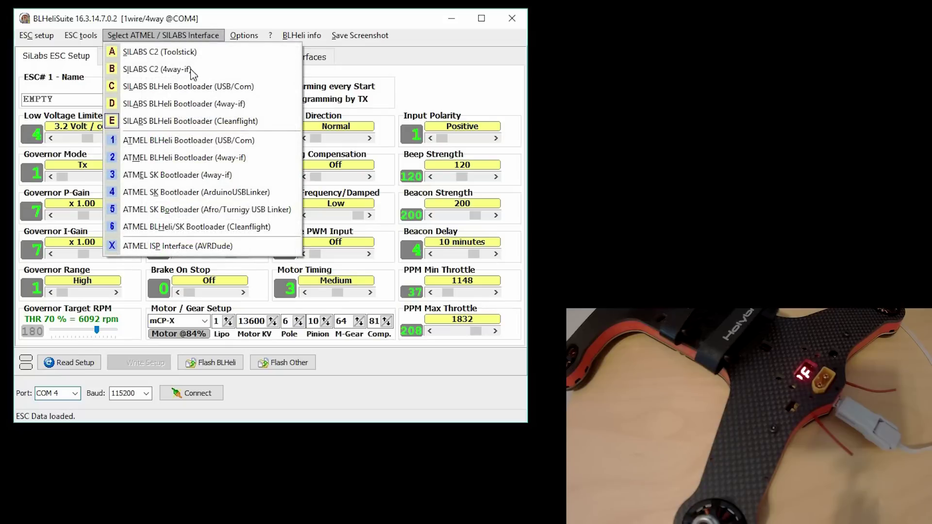
mouse_move(217, 122)
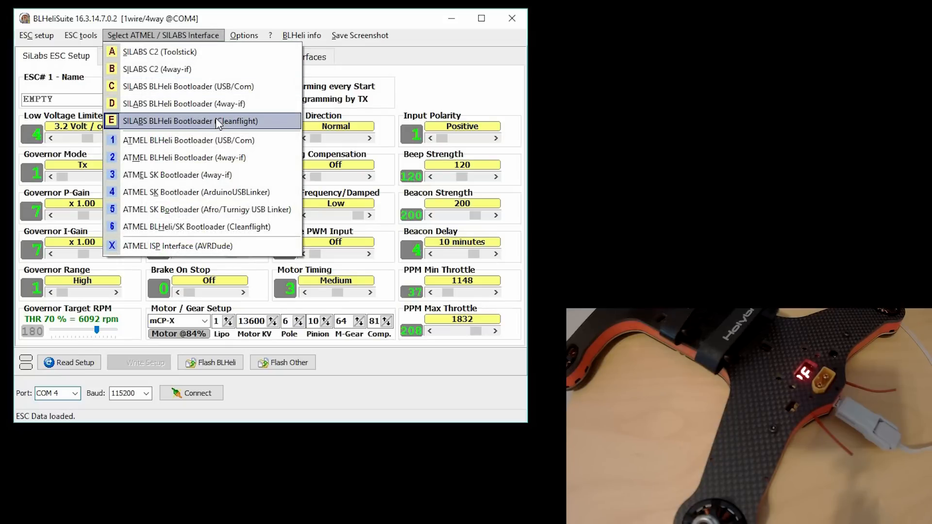
mouse_move(223, 129)
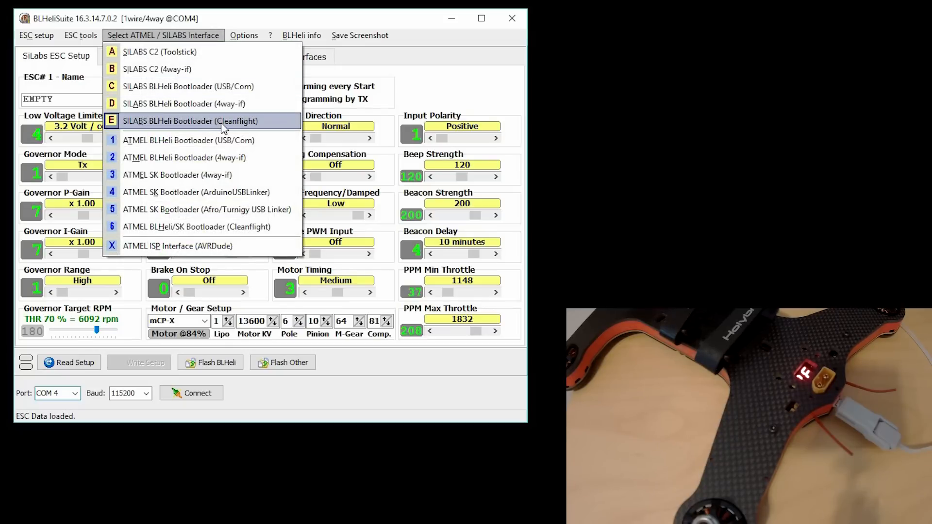
mouse_move(154, 140)
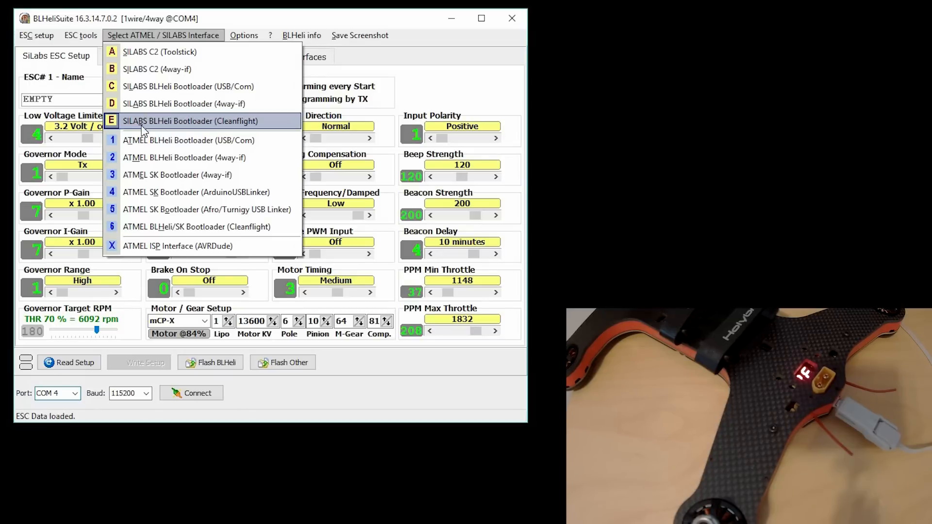
mouse_move(175, 130)
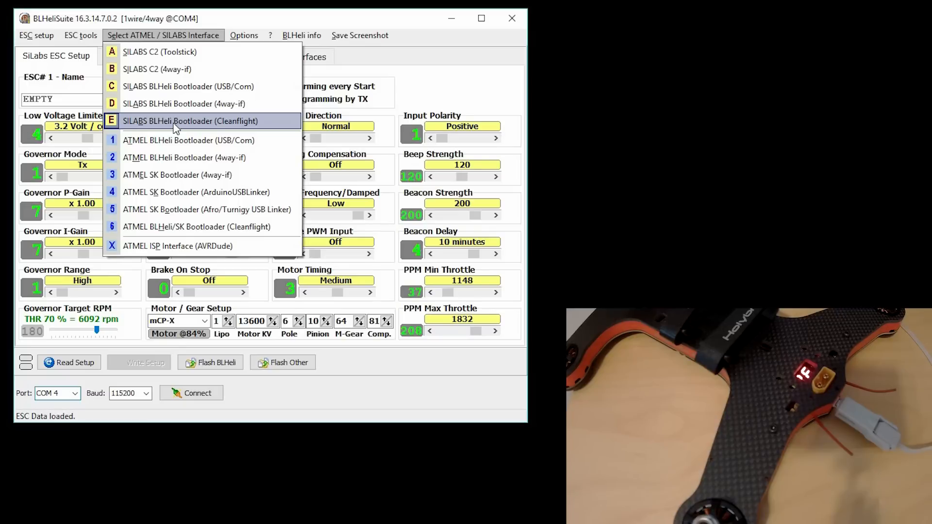
mouse_move(196, 153)
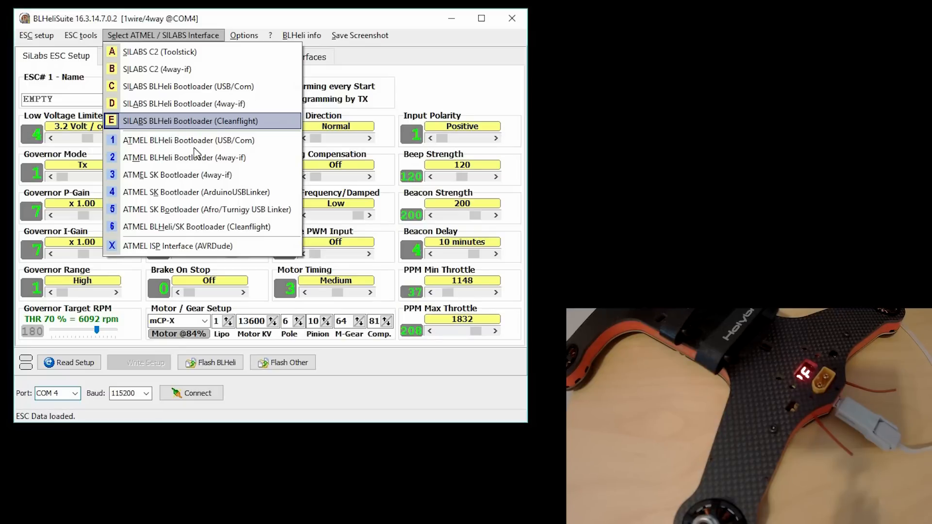
mouse_move(232, 233)
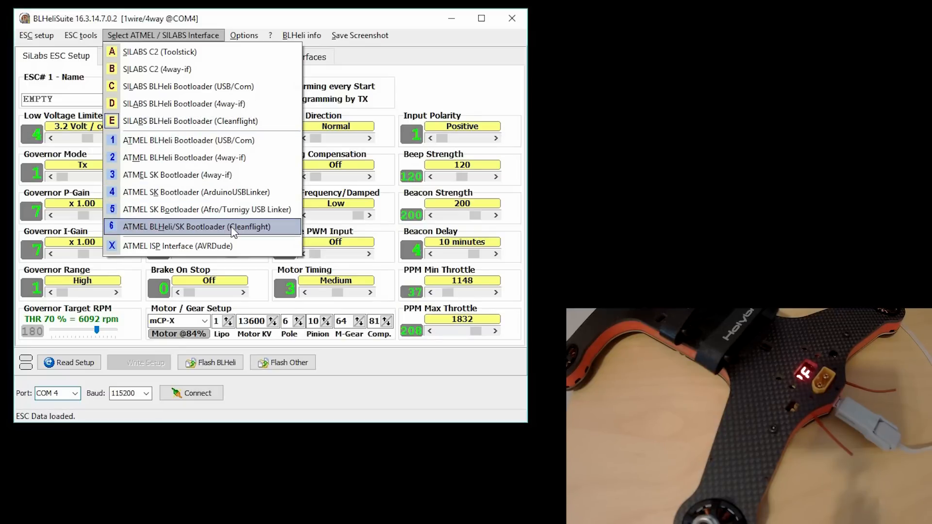
mouse_move(199, 231)
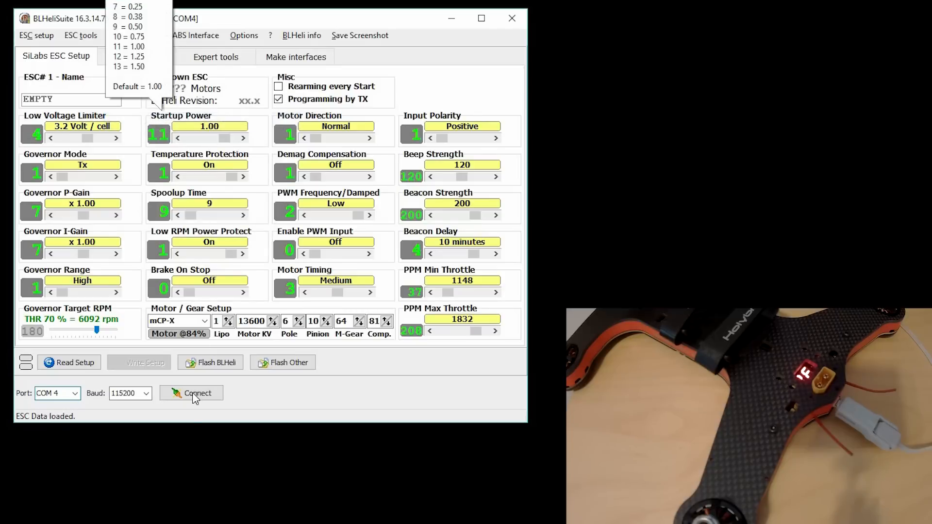
Step: Connect on COM 4, detect the four Flycolor Raptor 20A ESCs, and dismiss the report
left_click(192, 393)
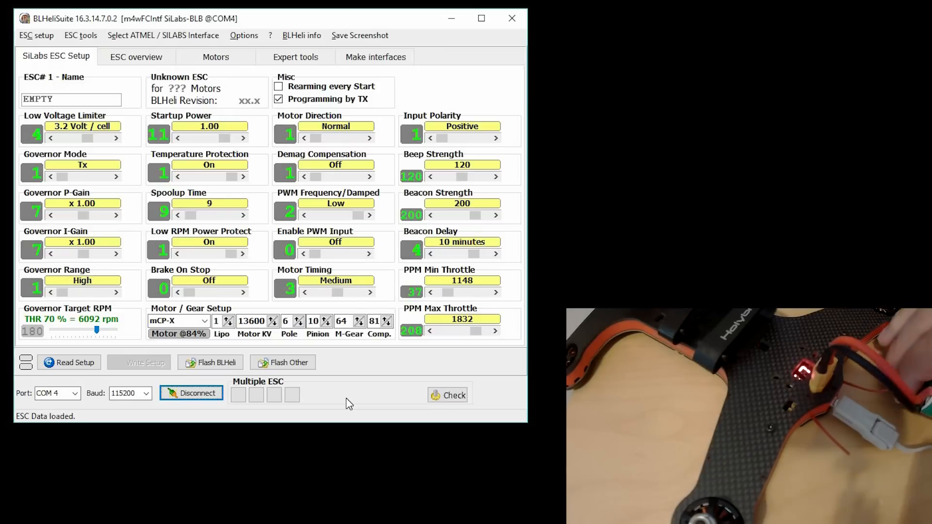
left_click(446, 395)
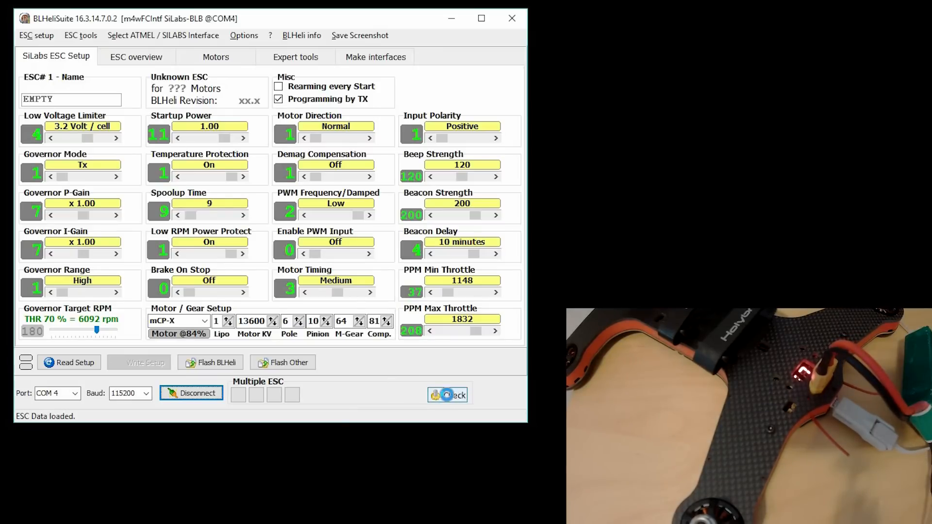
left_click(450, 394)
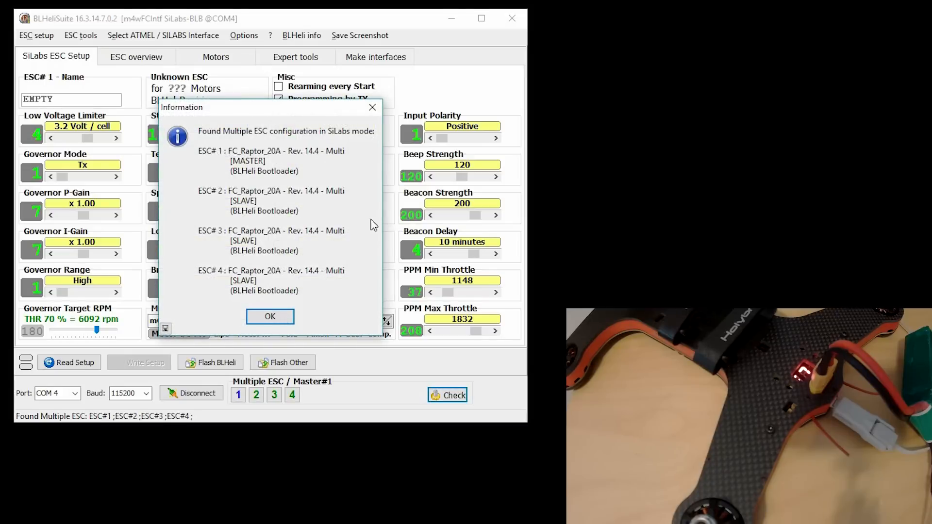
mouse_move(328, 172)
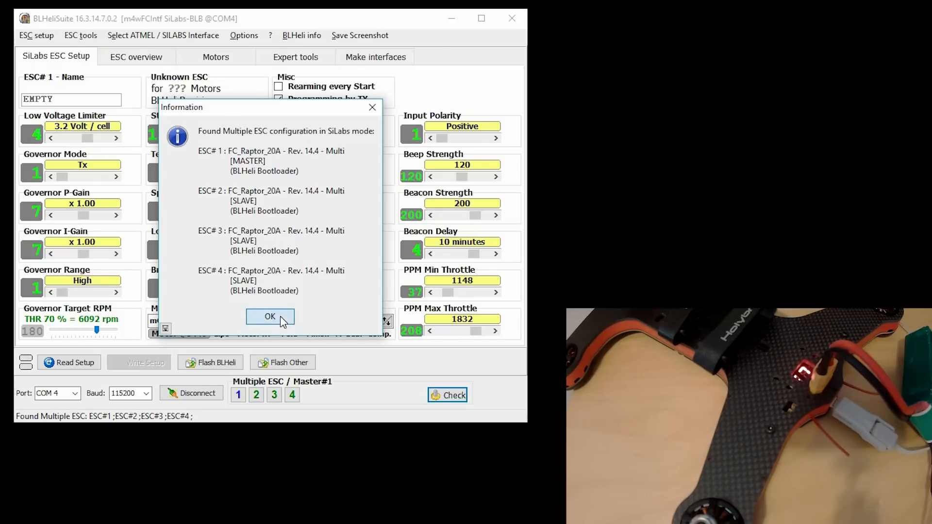
left_click(270, 316)
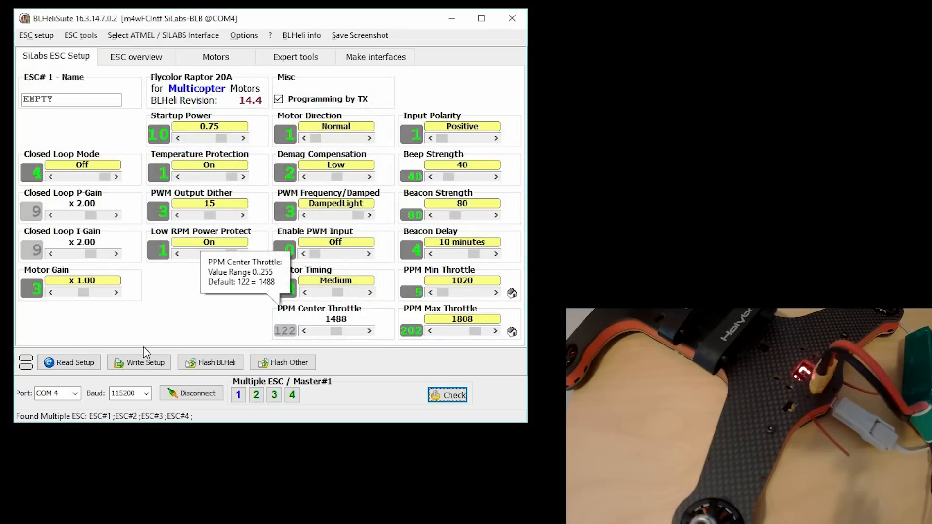
mouse_move(204, 368)
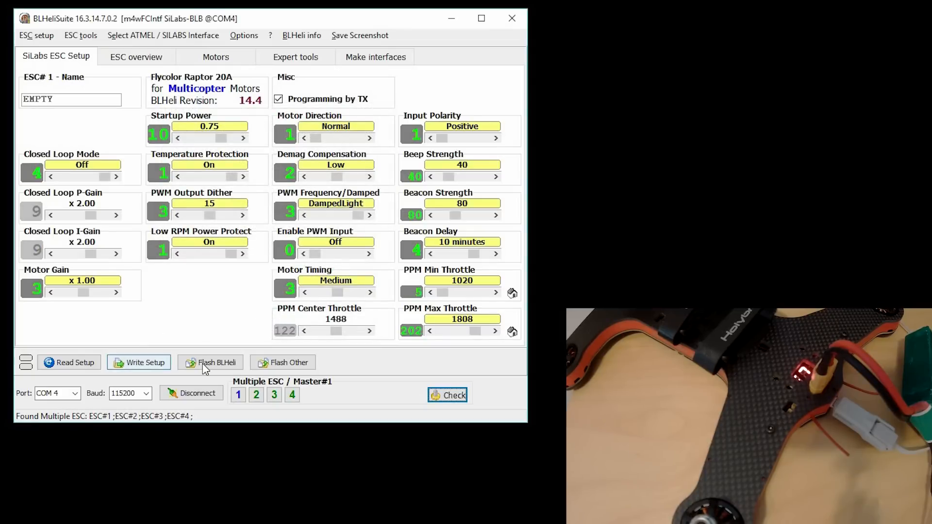
mouse_move(208, 369)
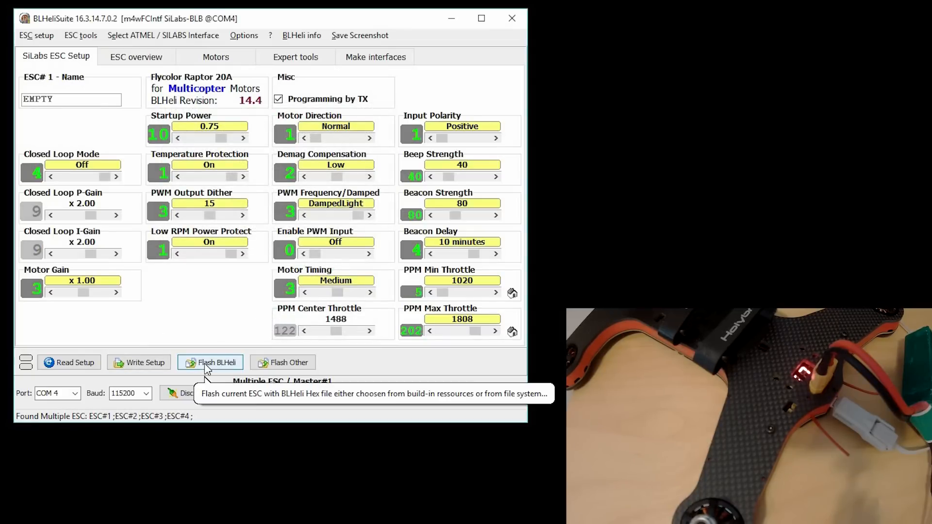
Step: Flash ESC #1 with Rev 14.7 Flycolor Raptor 20A firmware and write its settings back
left_click(215, 362)
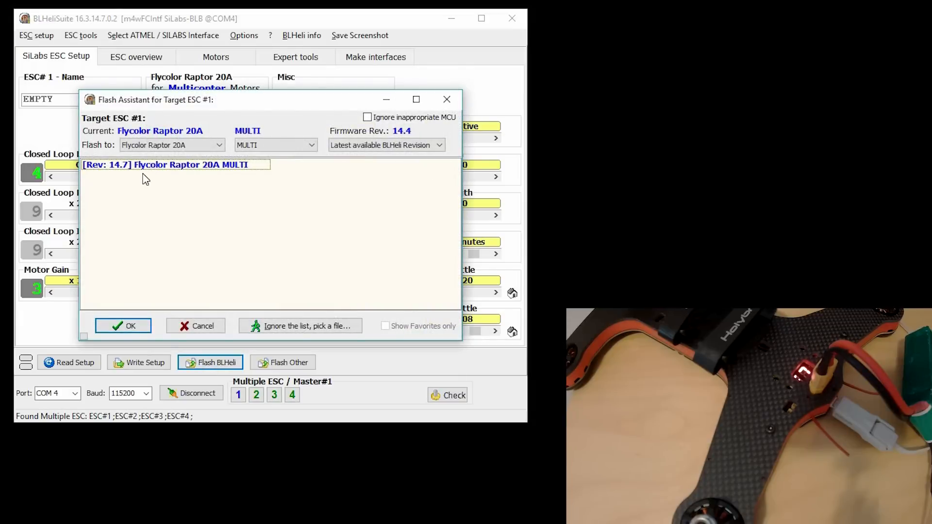
mouse_move(225, 184)
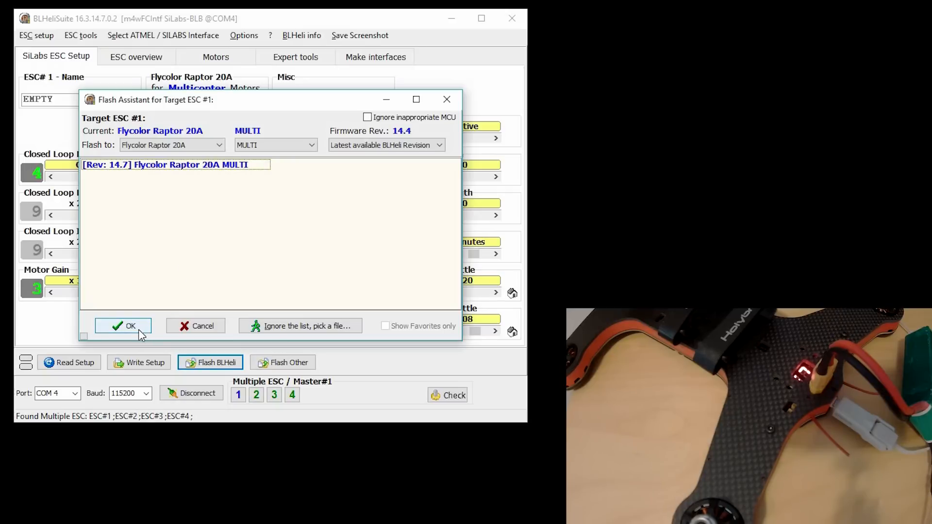
left_click(123, 327)
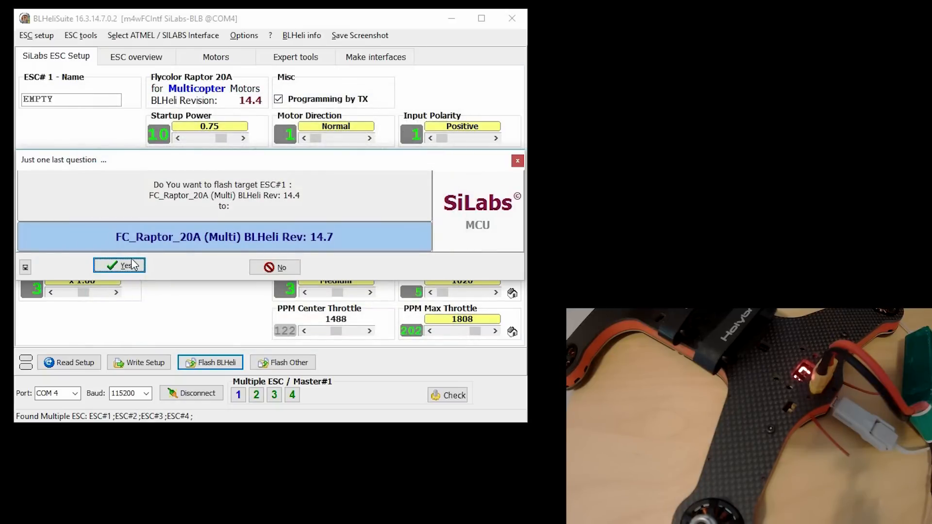
left_click(119, 266)
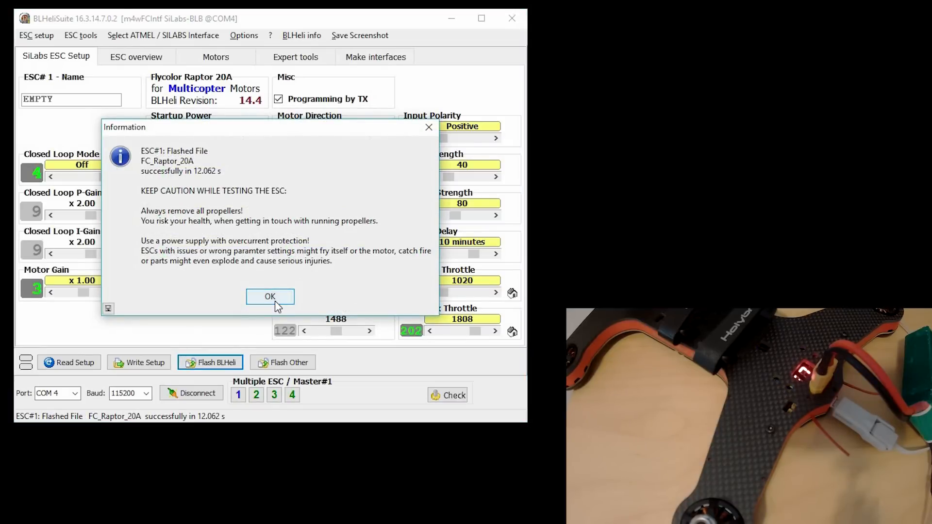
left_click(270, 296)
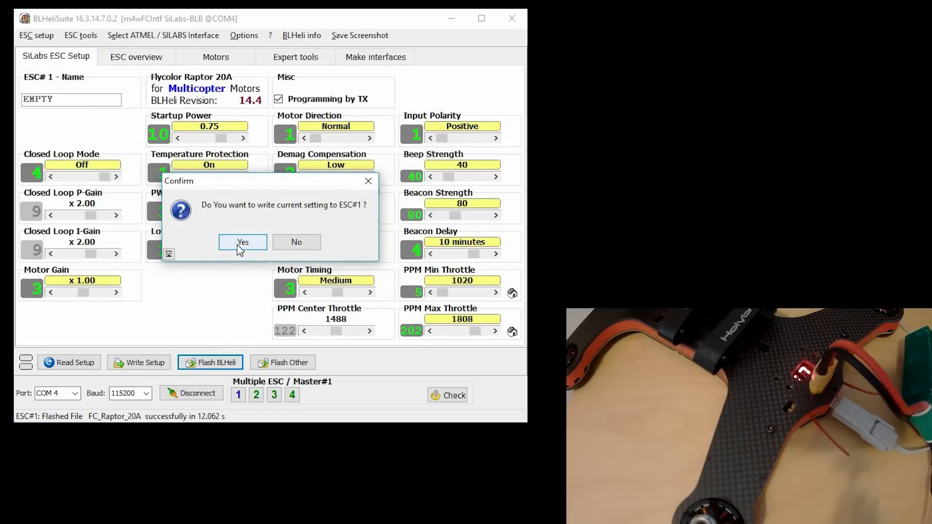
left_click(242, 242)
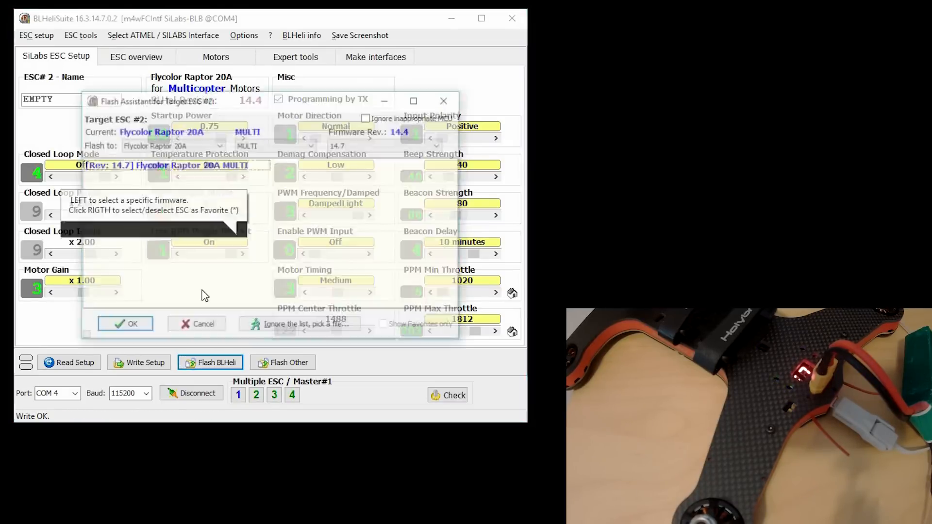
Step: Flash ESC #2 with the 14.7 firmware and write its settings back
left_click(125, 324)
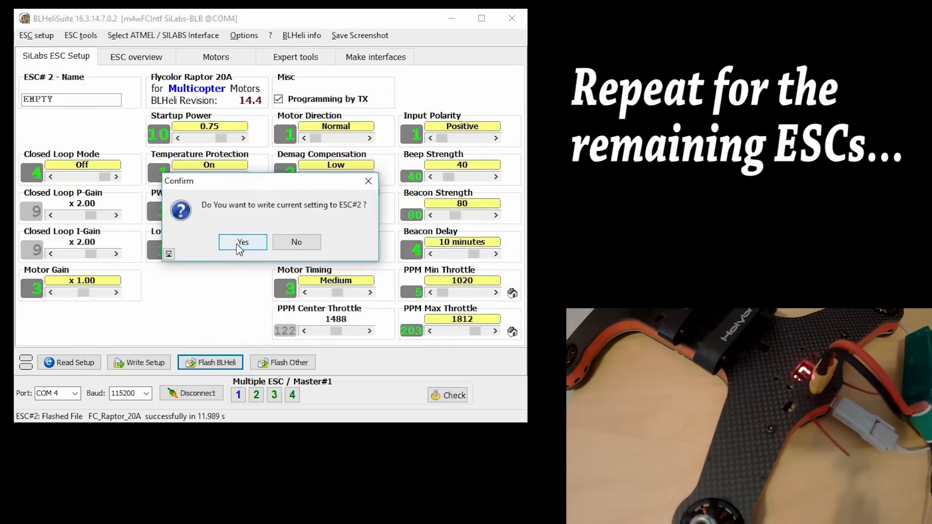
left_click(243, 242)
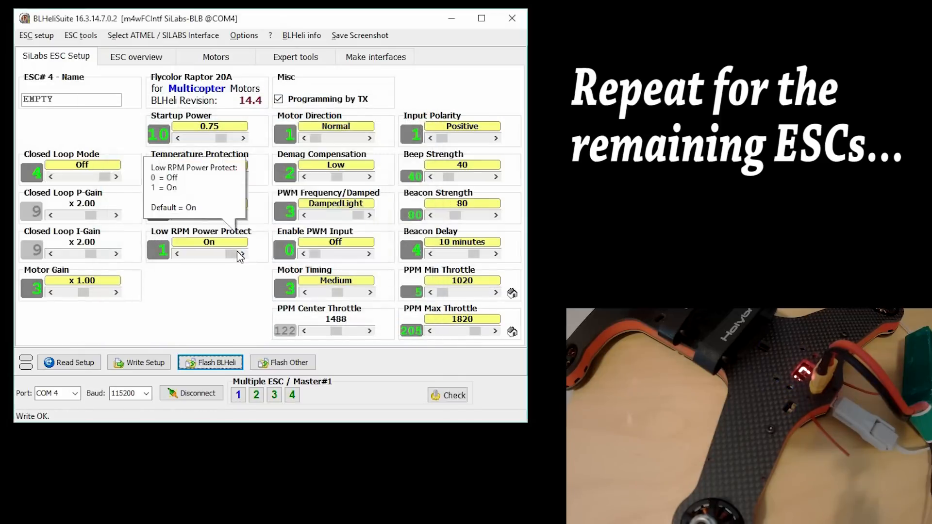
left_click(68, 362)
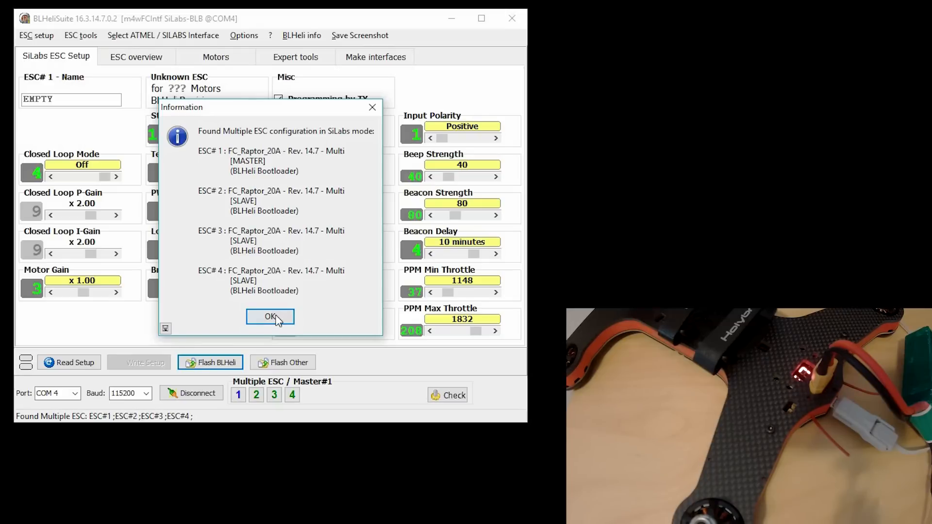
Step: Dismiss the dialog listing the four detected FC_Raptor_20A Rev. 14.7 ESCs
left_click(270, 316)
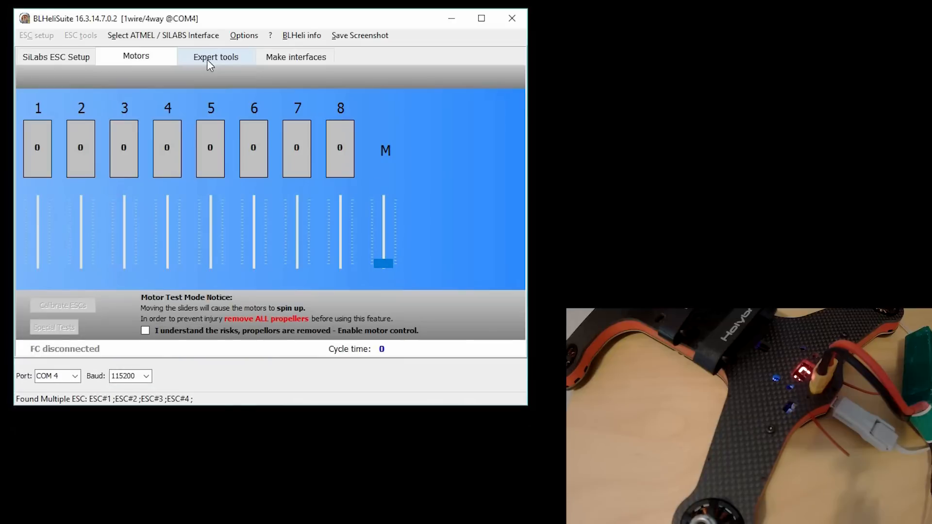
mouse_move(220, 202)
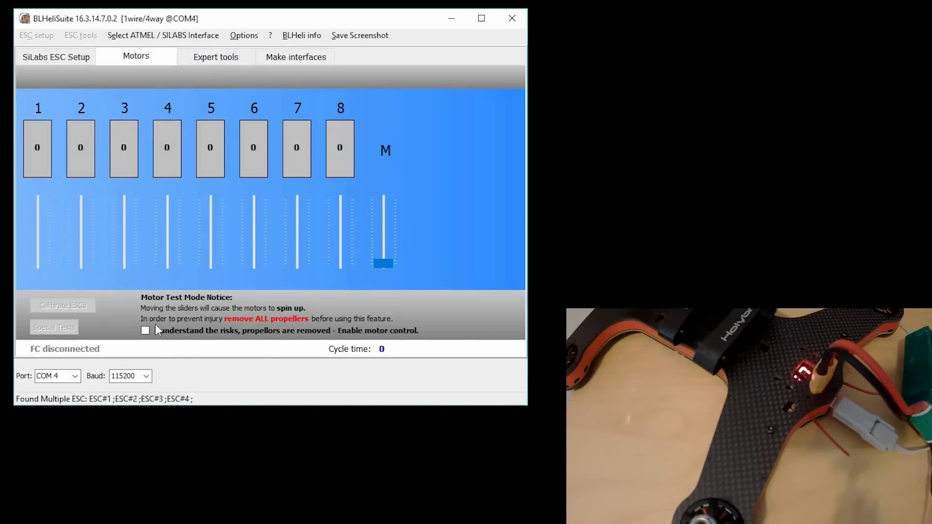
Step: Enable motor control and calibrate motors 1–4 from 1000 to 2000, power-cycling the ESCs
left_click(146, 330)
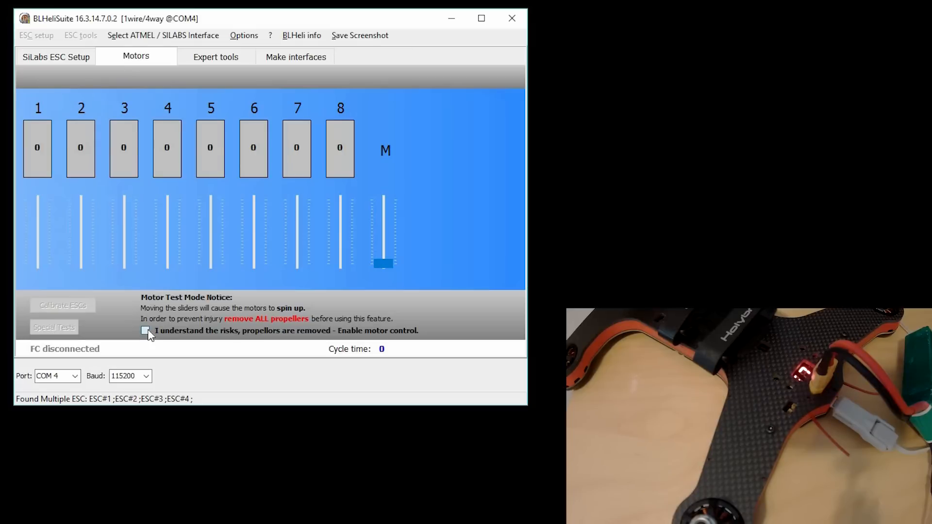
left_click(146, 331)
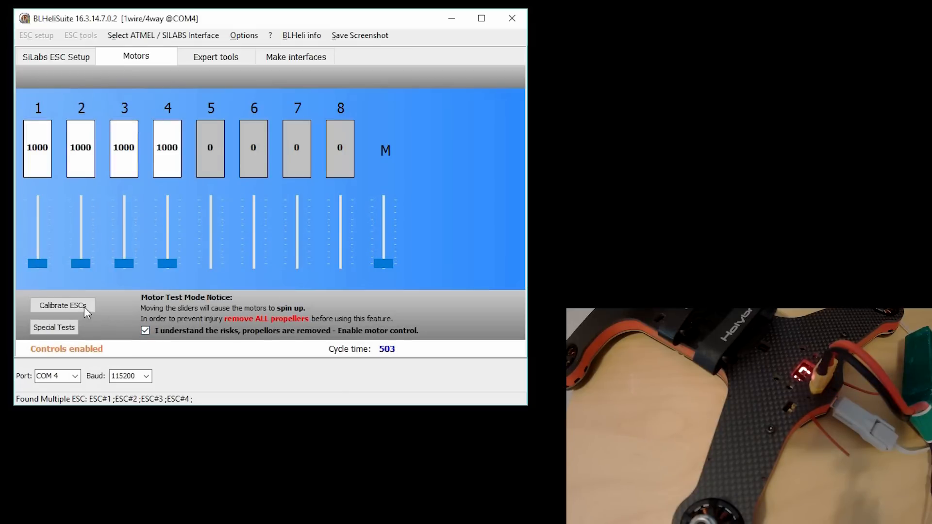
left_click(62, 305)
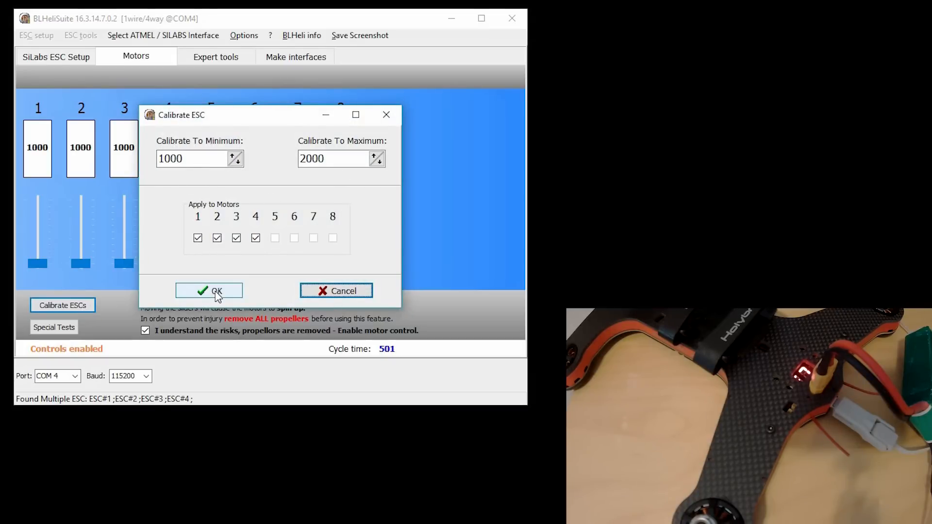
left_click(208, 291)
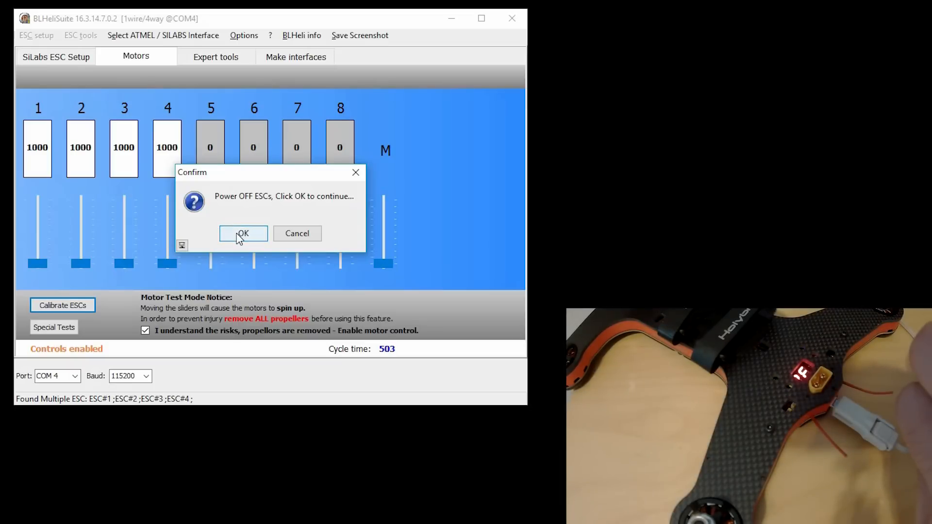
left_click(243, 234)
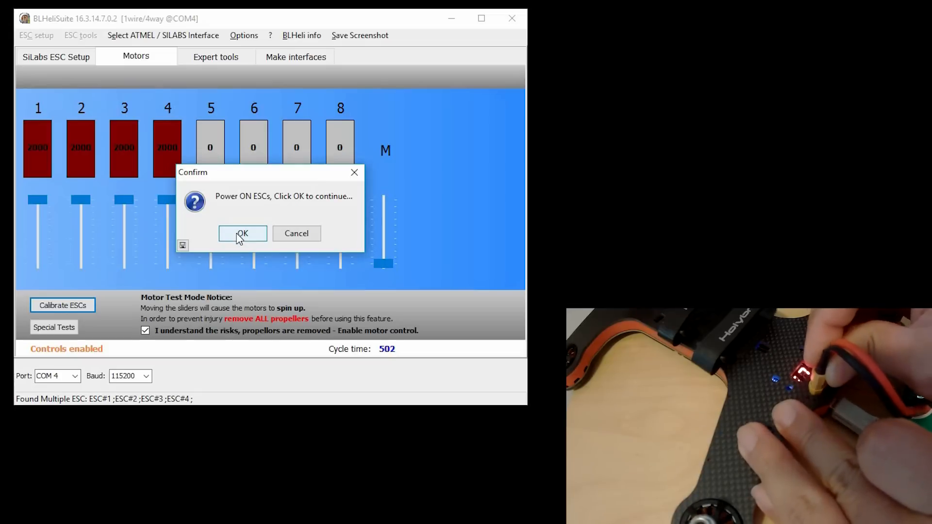
left_click(242, 233)
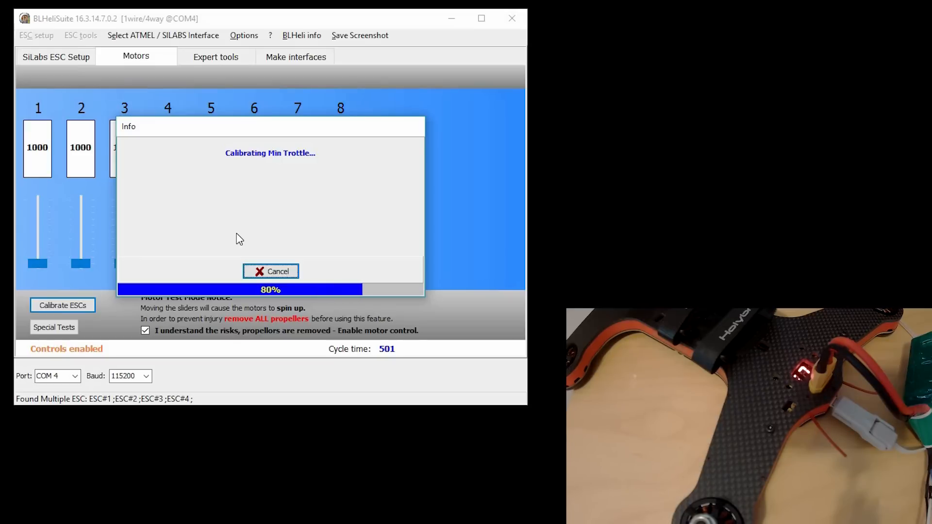
mouse_move(380, 204)
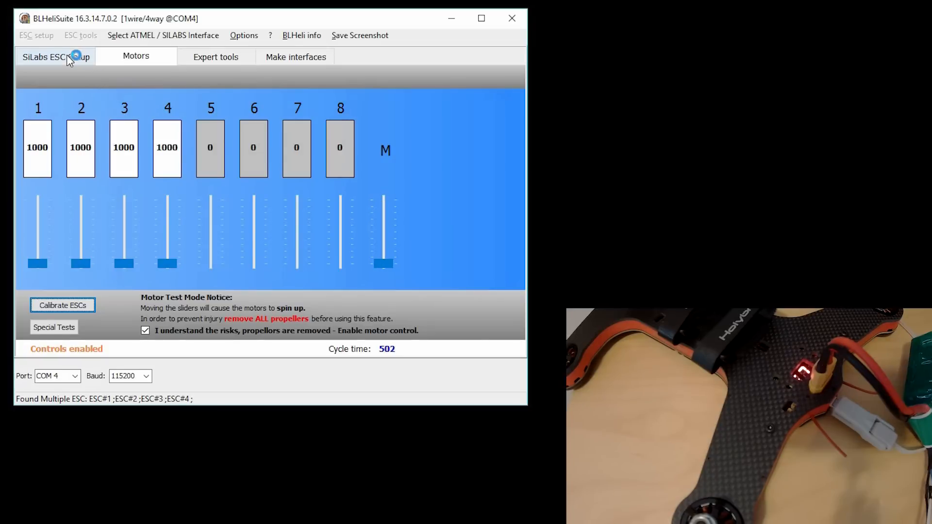
Step: Return to the ESC setup page and reconnect to read the ESCs' settings
left_click(56, 57)
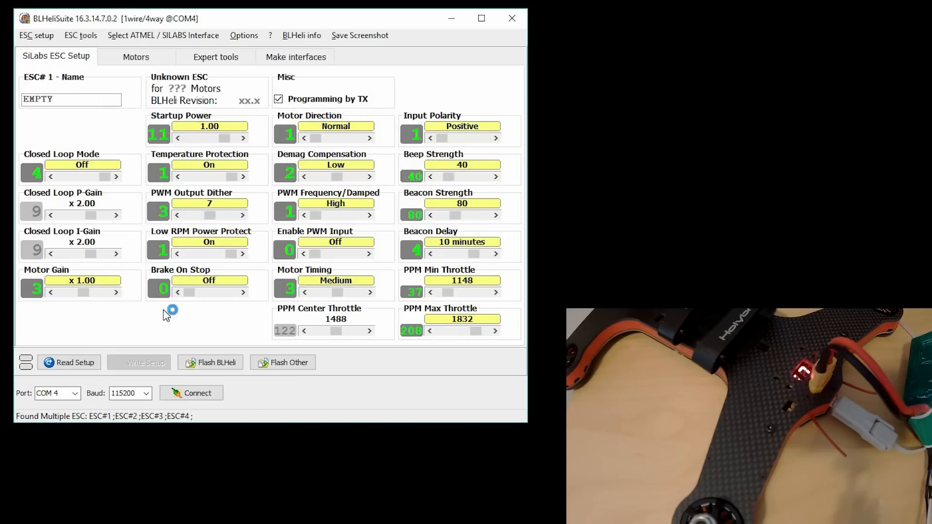
left_click(191, 392)
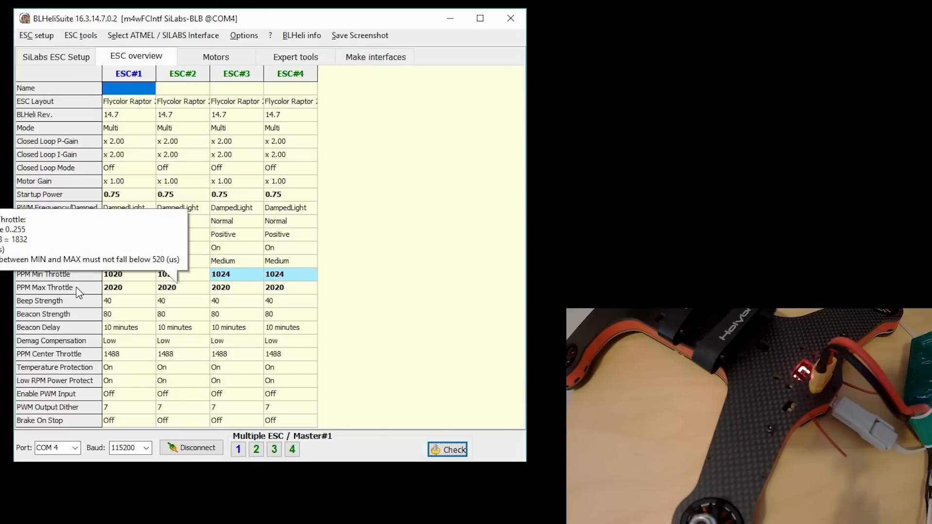
mouse_move(361, 285)
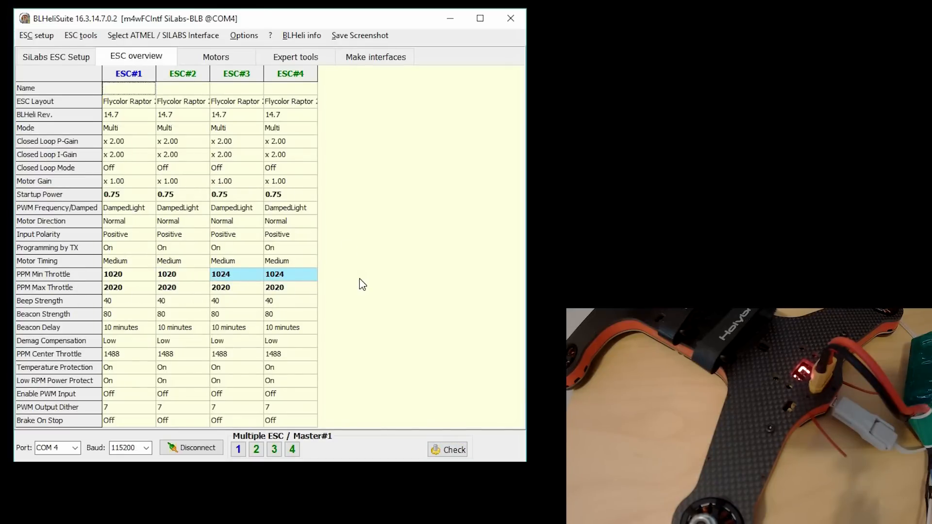
mouse_move(365, 302)
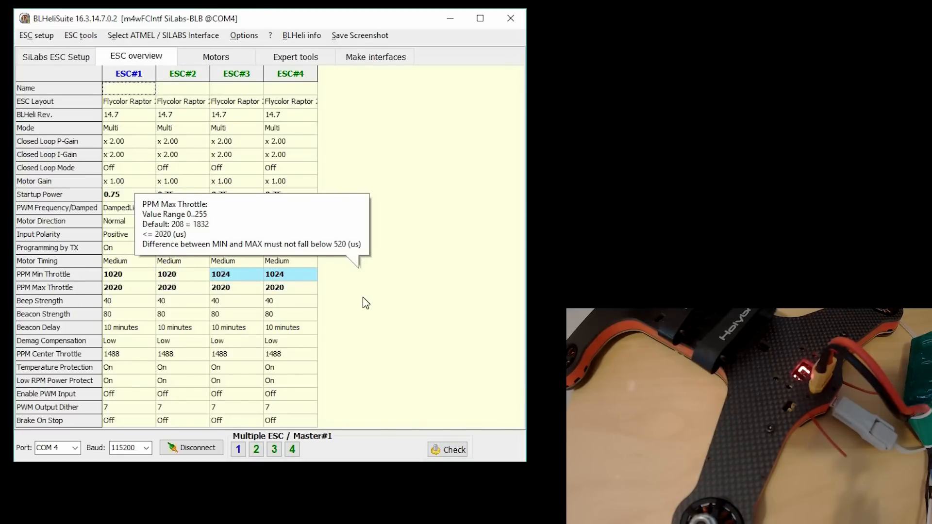